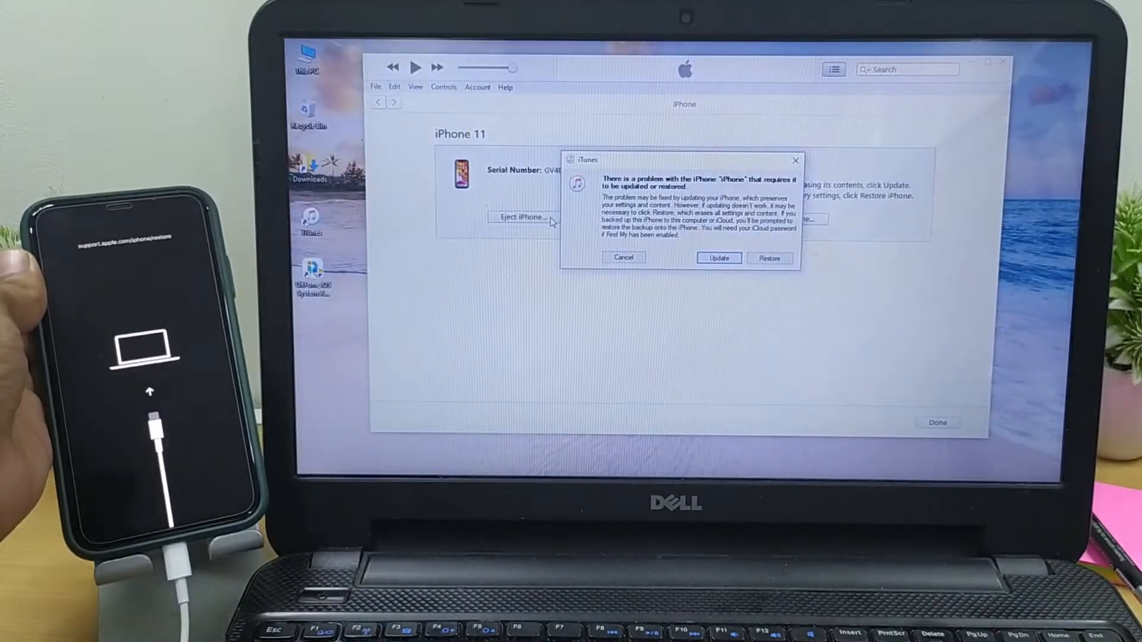
Step: Choose Update in the recovery-mode alert and confirm Update to update the iPhone 11 without erasing it
click(624, 257)
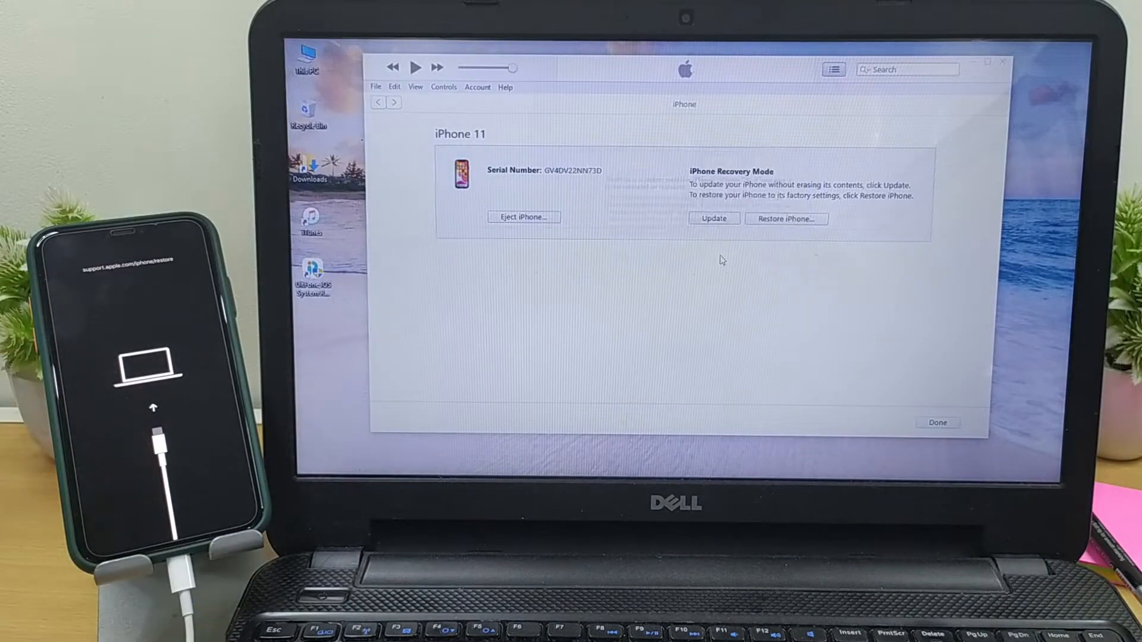
click(714, 219)
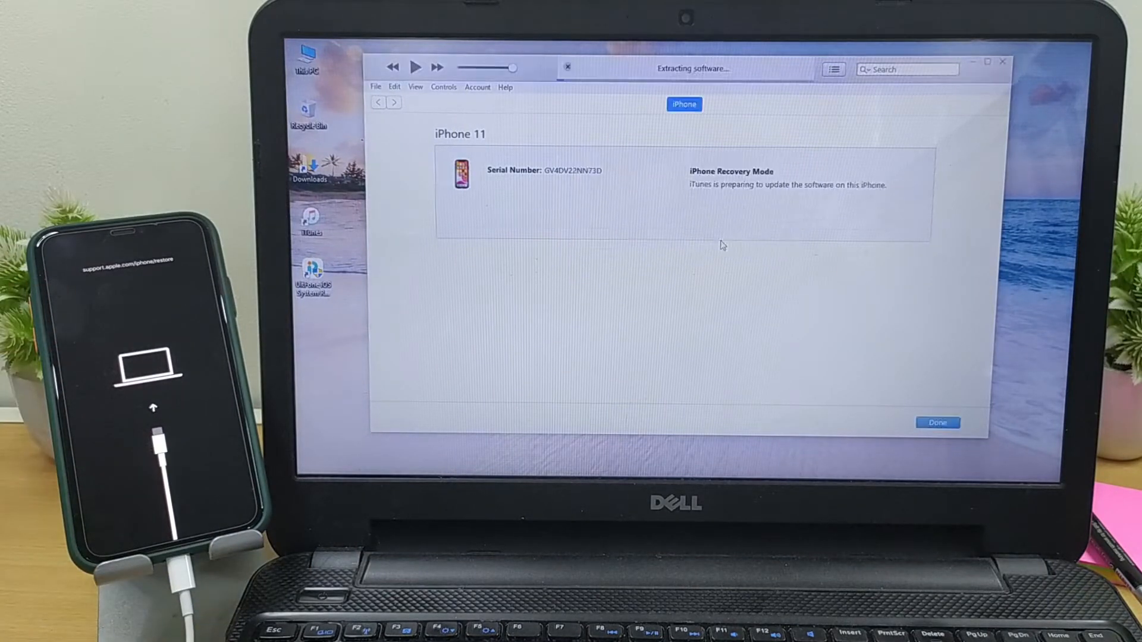